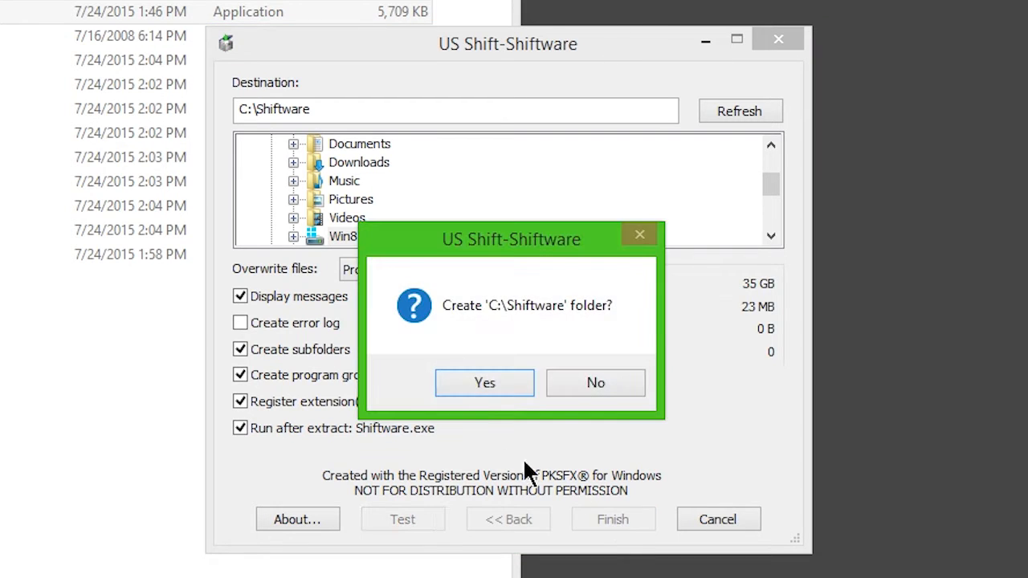
- Finish extracting into C:\Shiftware, launch Shiftware.exe, and close the extractor
{"action": "left_click", "coordinate": [484, 382]}
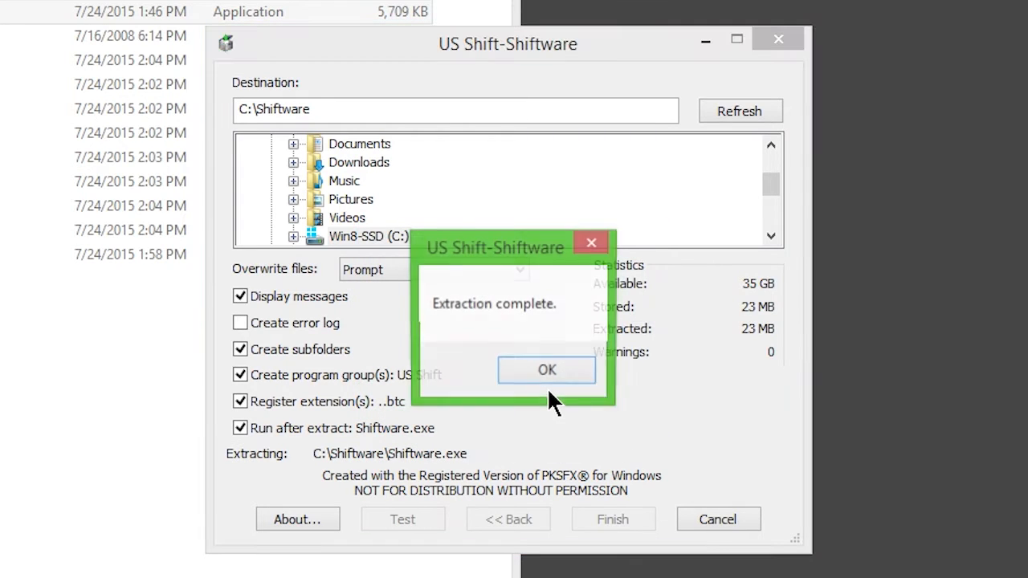
{"action": "left_click", "coordinate": [547, 369]}
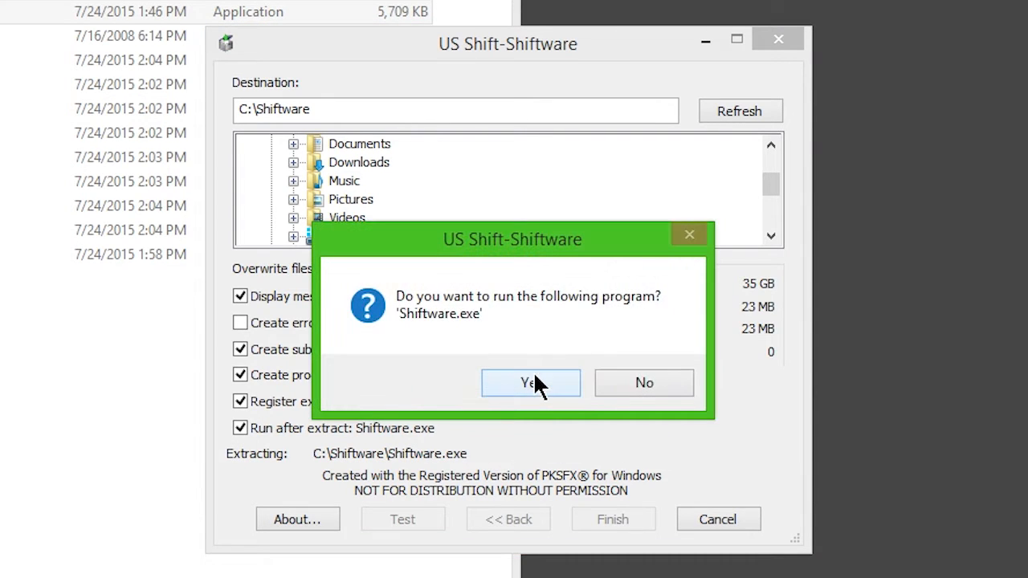
{"action": "mouse_move", "coordinate": [571, 394]}
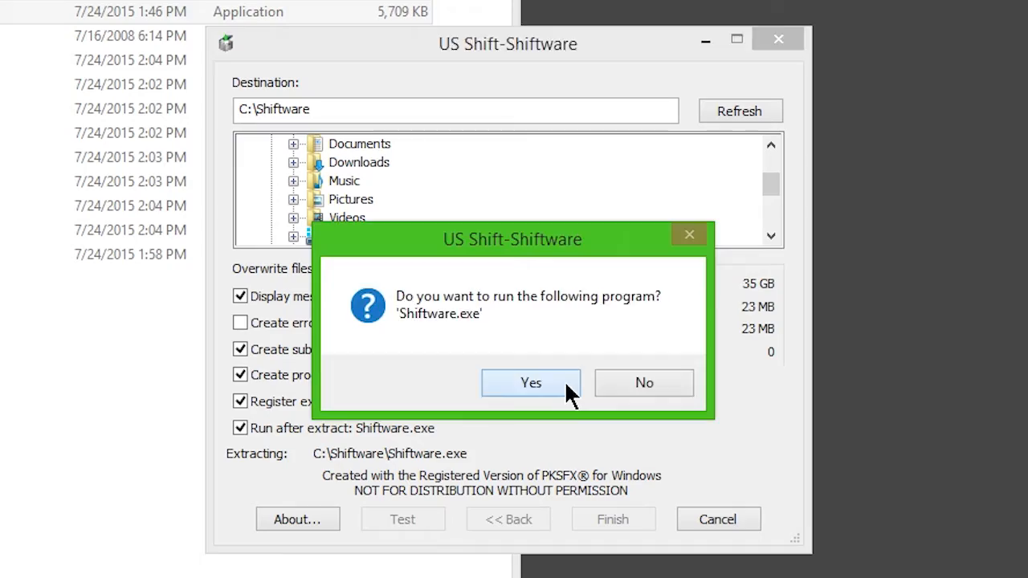
{"action": "left_click", "coordinate": [531, 382]}
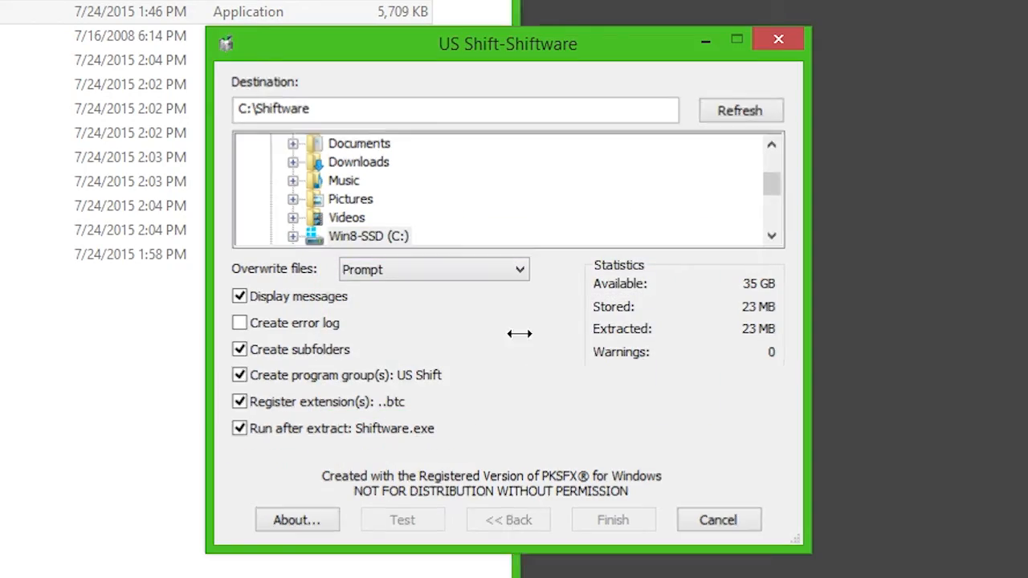
{"action": "left_click", "coordinate": [297, 520]}
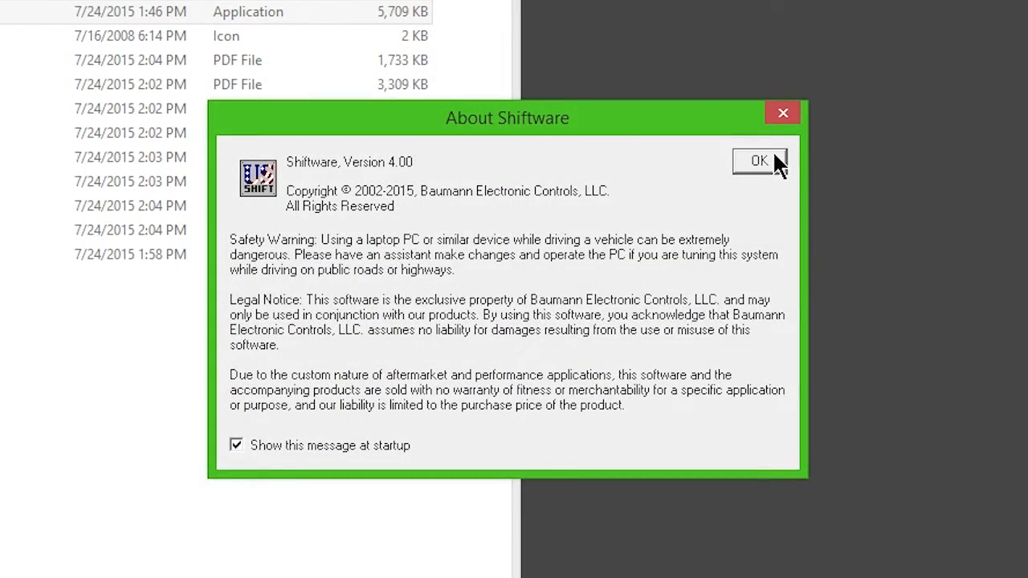
- Dismiss the About Shiftware safety and legal notice
{"action": "left_click", "coordinate": [758, 160]}
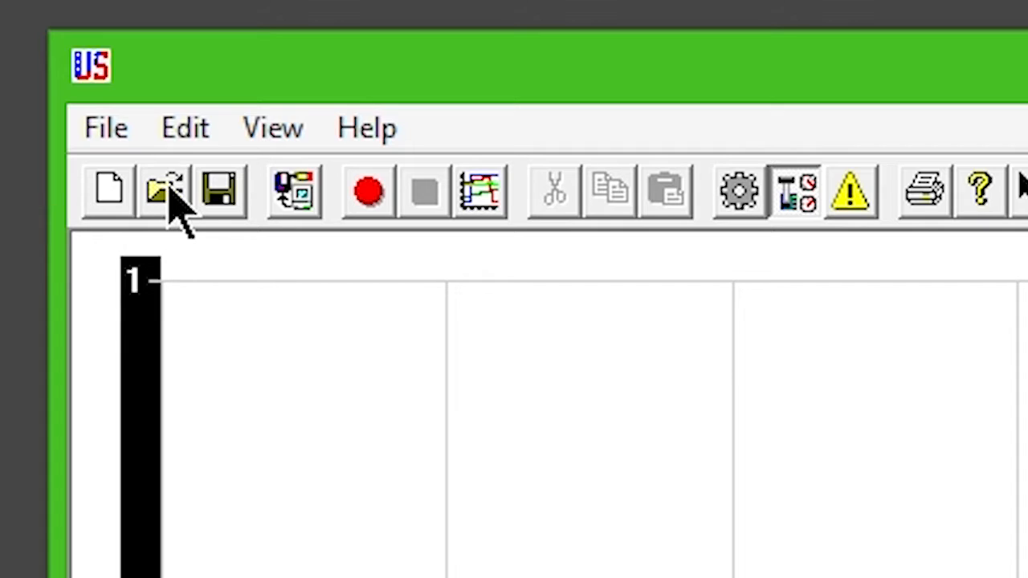
- Load the 4L60E_NormalRPM.btc calibration from the Shiftware folder
{"action": "left_click", "coordinate": [164, 191]}
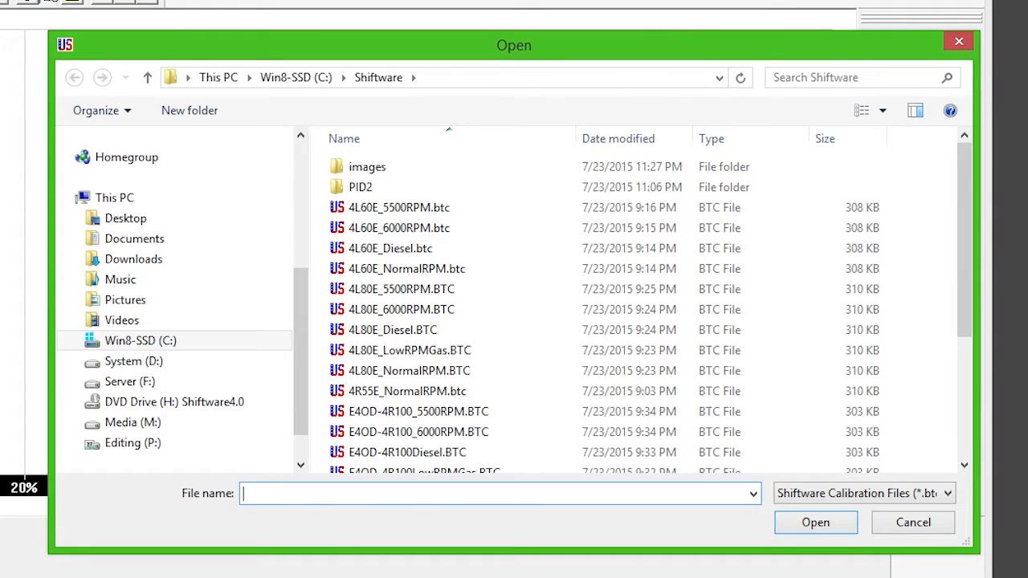
{"action": "scroll", "scroll_direction": "down", "scroll_amount": 3}
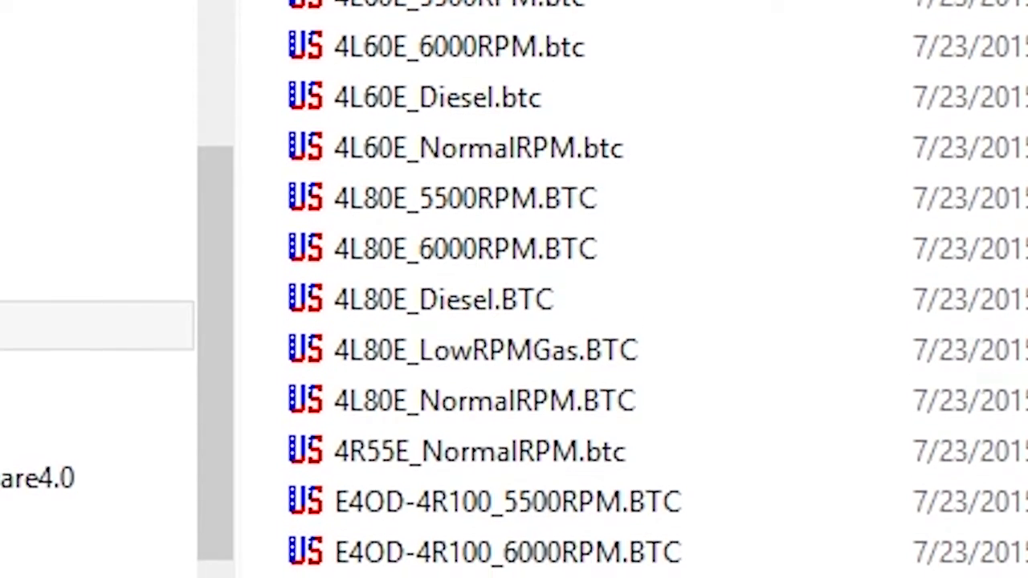
{"action": "scroll", "scroll_direction": "down", "scroll_amount": 3}
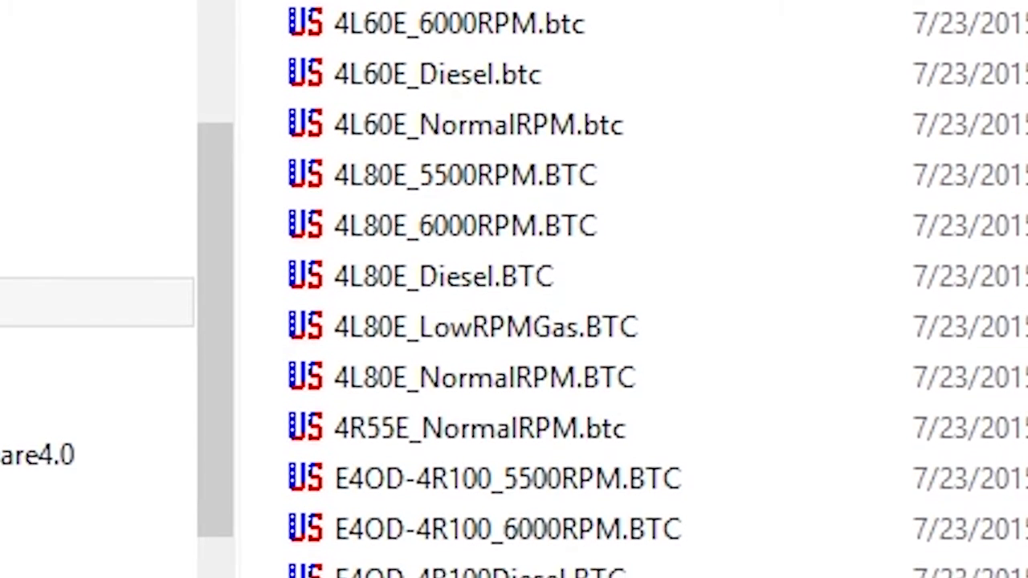
{"action": "scroll", "scroll_direction": "down", "scroll_amount": 3}
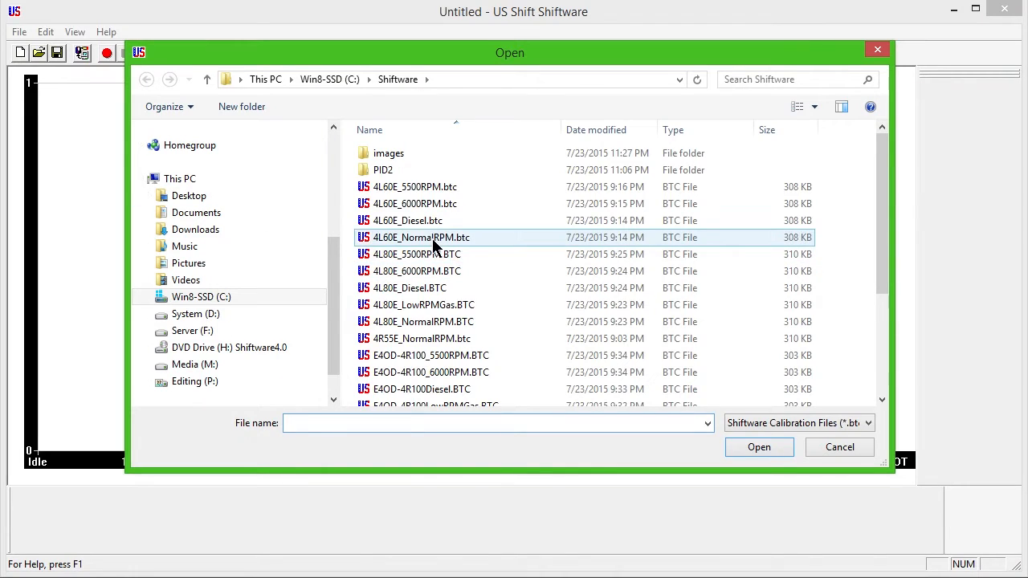
{"action": "left_click", "coordinate": [421, 237]}
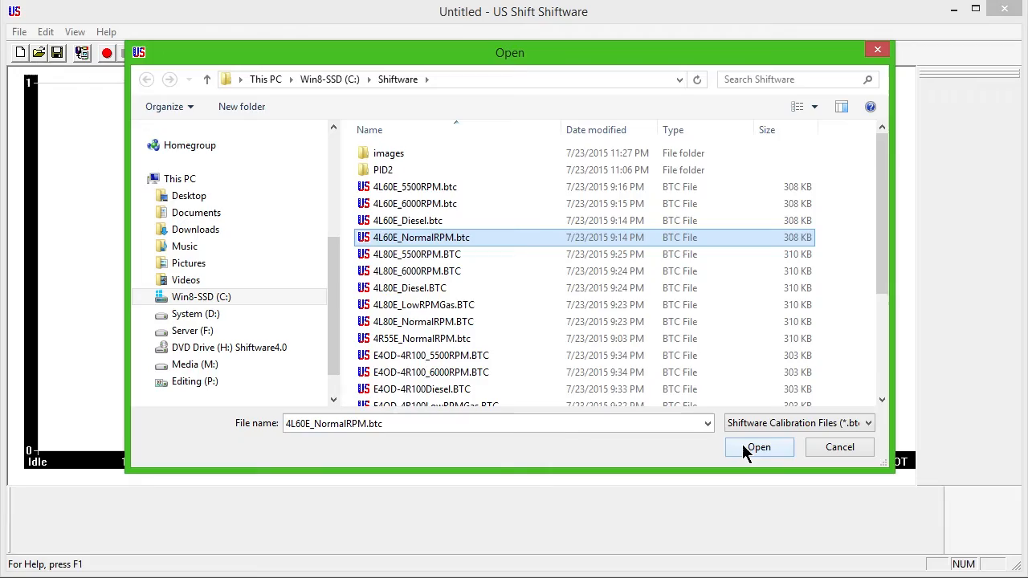
{"action": "left_click", "coordinate": [758, 447]}
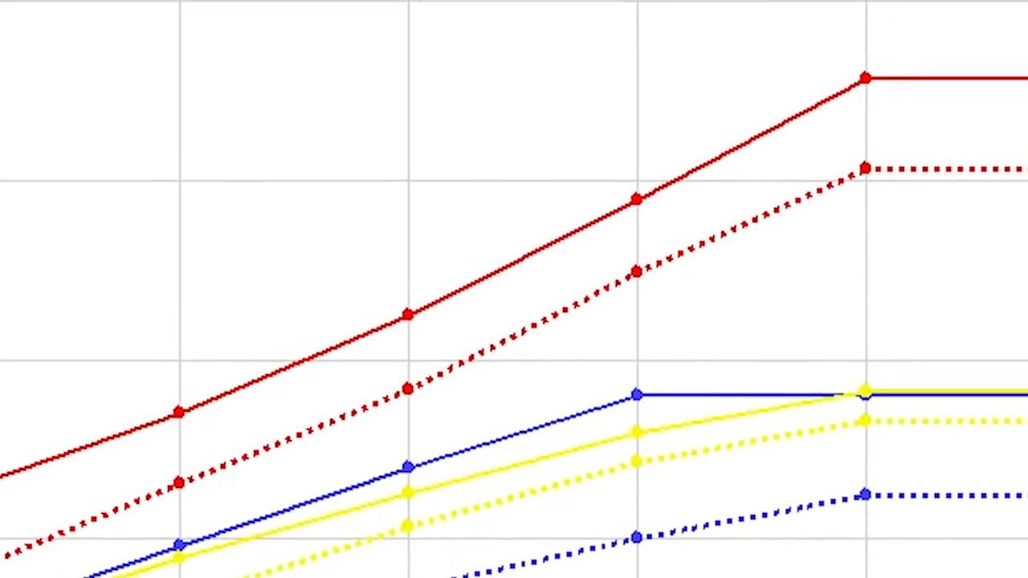
- Open System Settings and view the GM 4L60E/4L65E/4L70E transmission and throttle sensor settings
{"action": "left_click", "coordinate": [232, 53]}
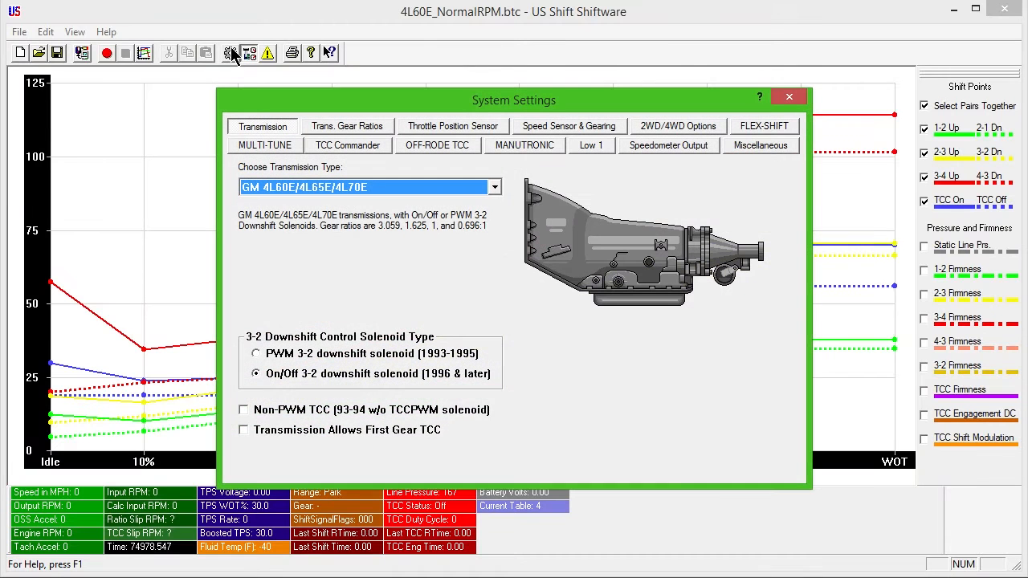
{"action": "mouse_move", "coordinate": [147, 234]}
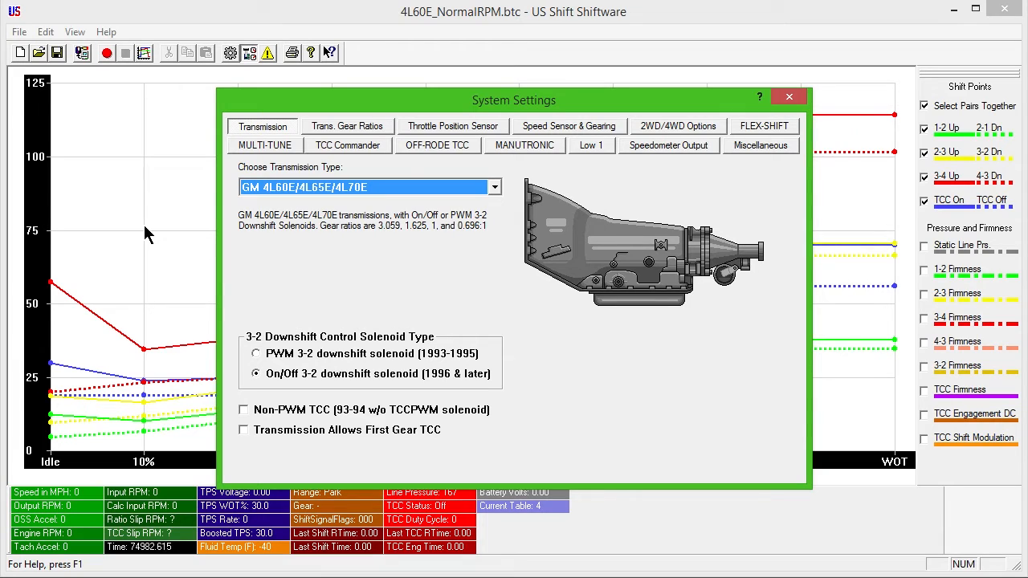
{"action": "left_click", "coordinate": [452, 126]}
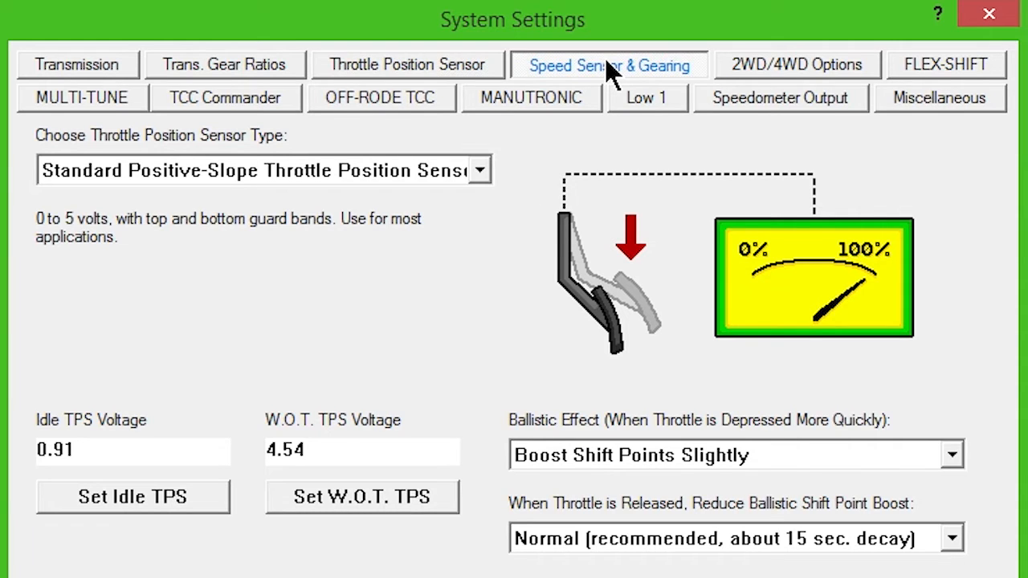
- View speed sensor and gearing: GM output shaft sensor, 3.27 axle, 26-inch tires
{"action": "left_click", "coordinate": [609, 65]}
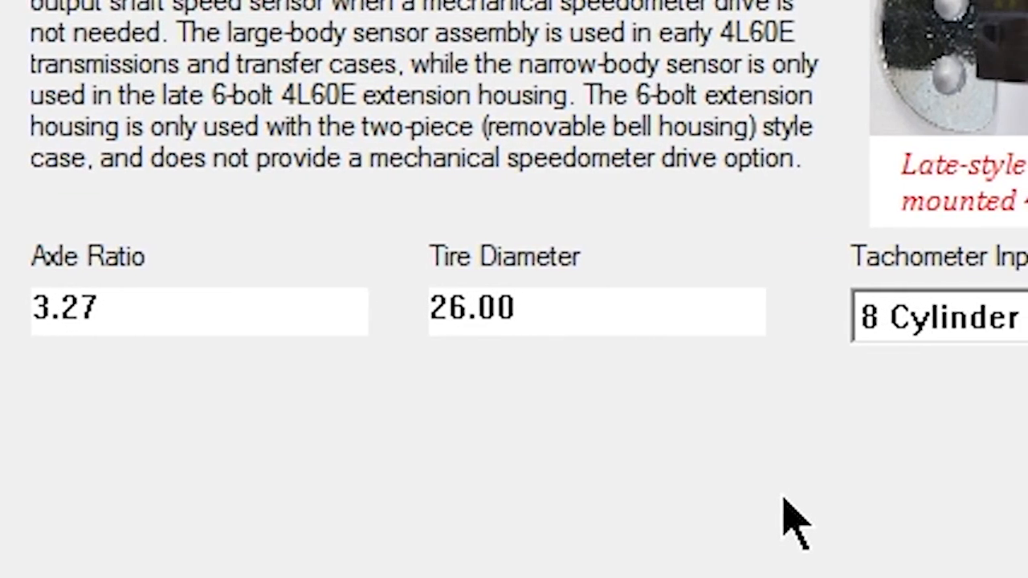
{"action": "scroll", "scroll_direction": "right", "scroll_amount": 3}
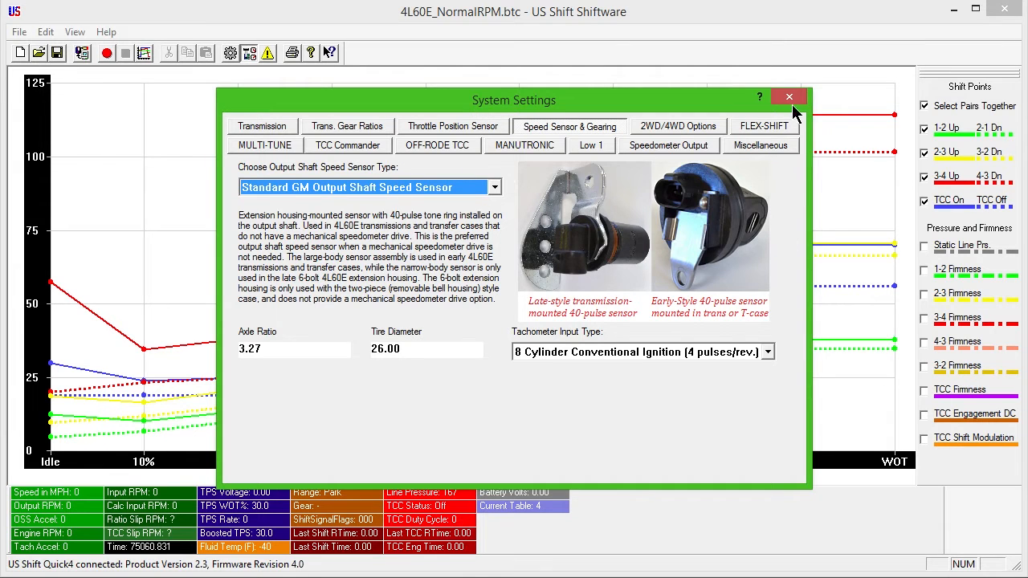
- Save the calibration as a BTC file and start writing it to the controller
{"action": "left_click", "coordinate": [19, 32]}
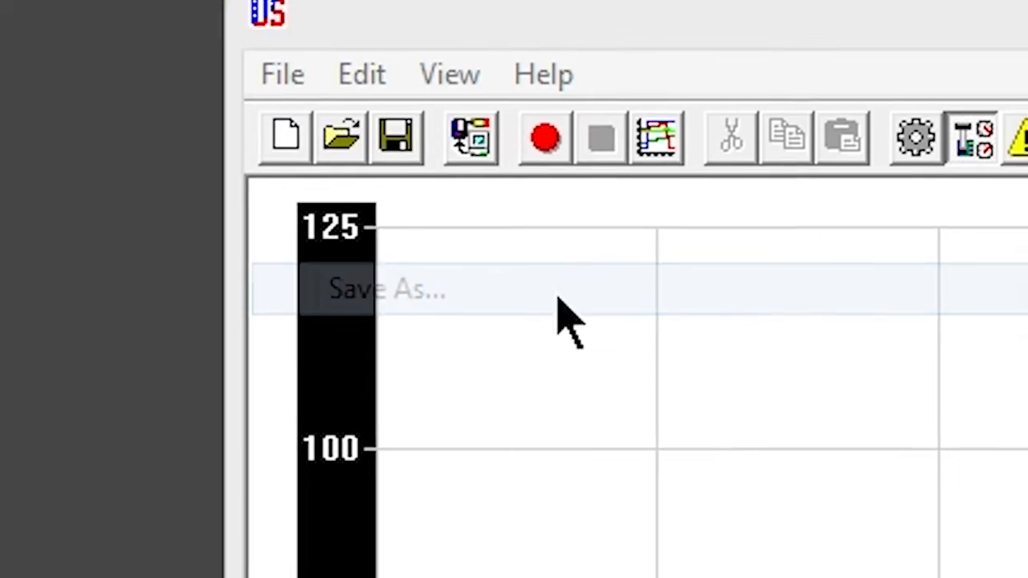
{"action": "left_click", "coordinate": [386, 289]}
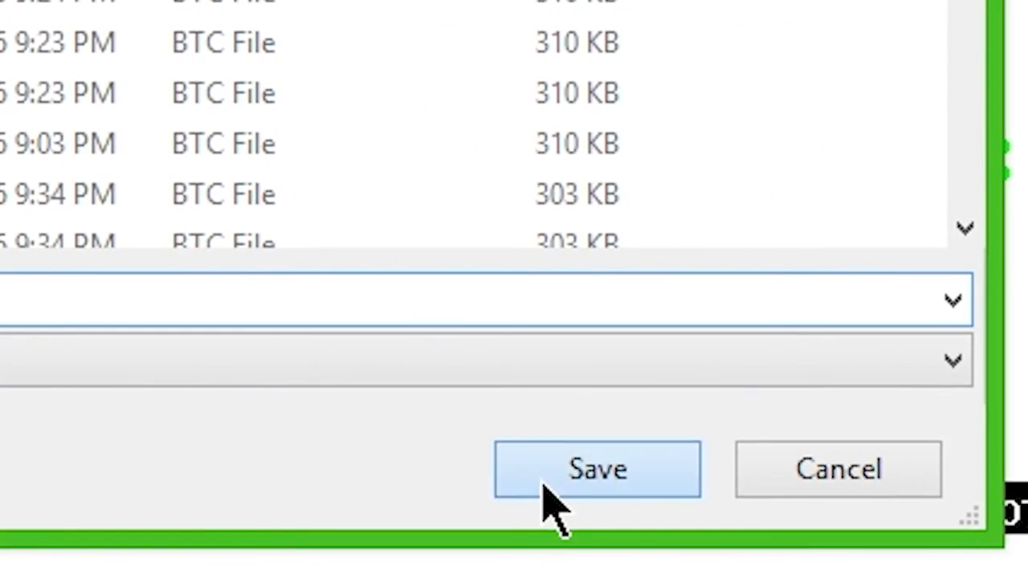
{"action": "left_click", "coordinate": [596, 469]}
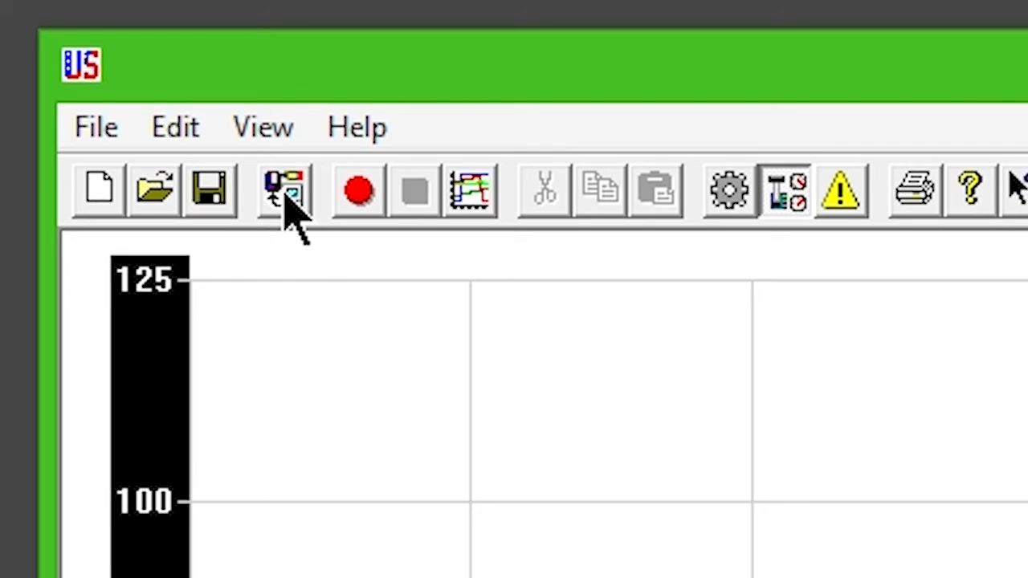
{"action": "left_click", "coordinate": [282, 190]}
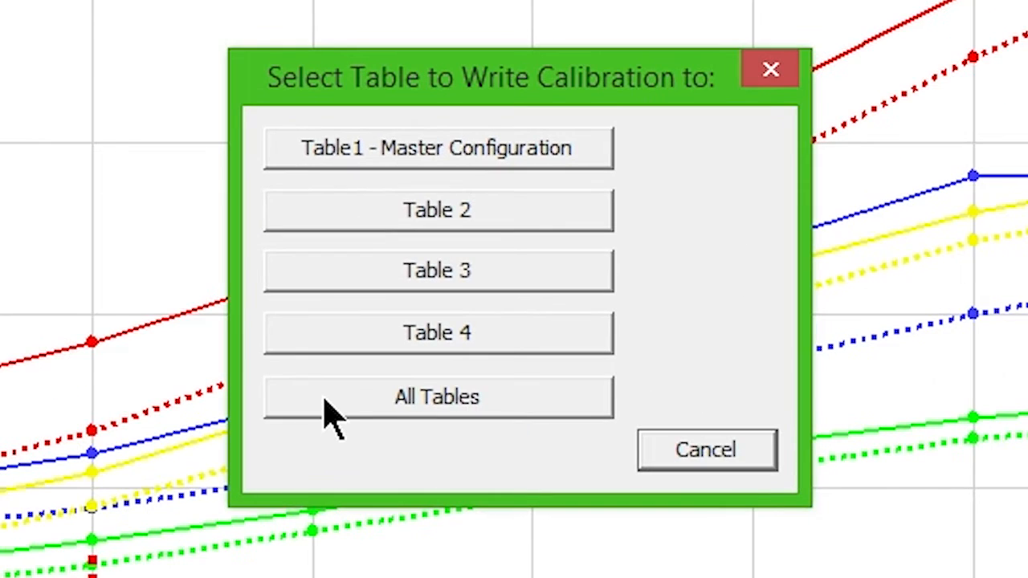